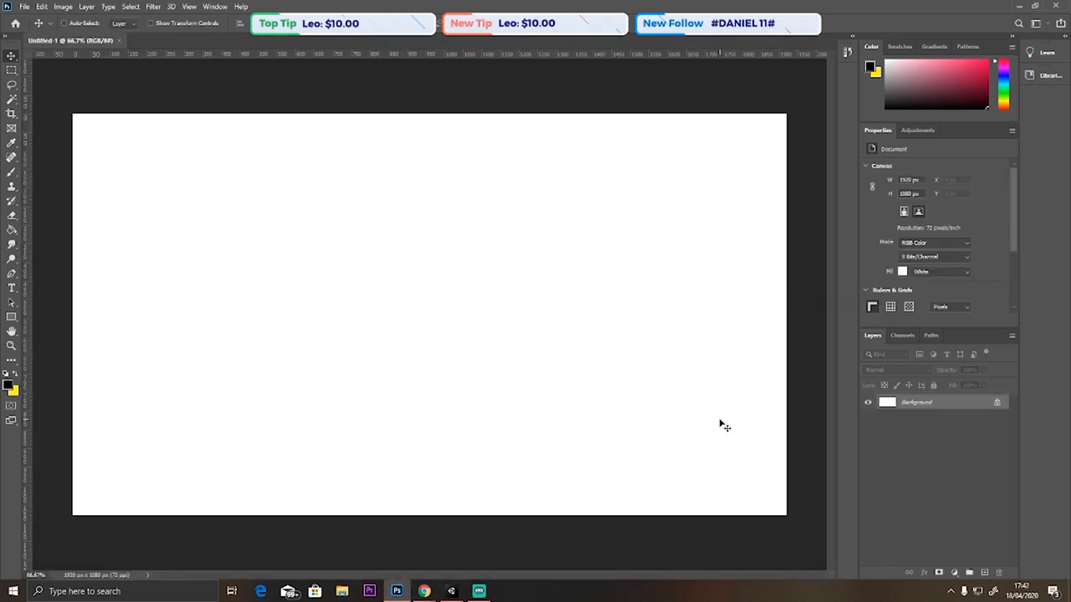
Start a new blank white Photoshop document for the artwork.
{"action": "left_click", "coordinate": [532, 591]}
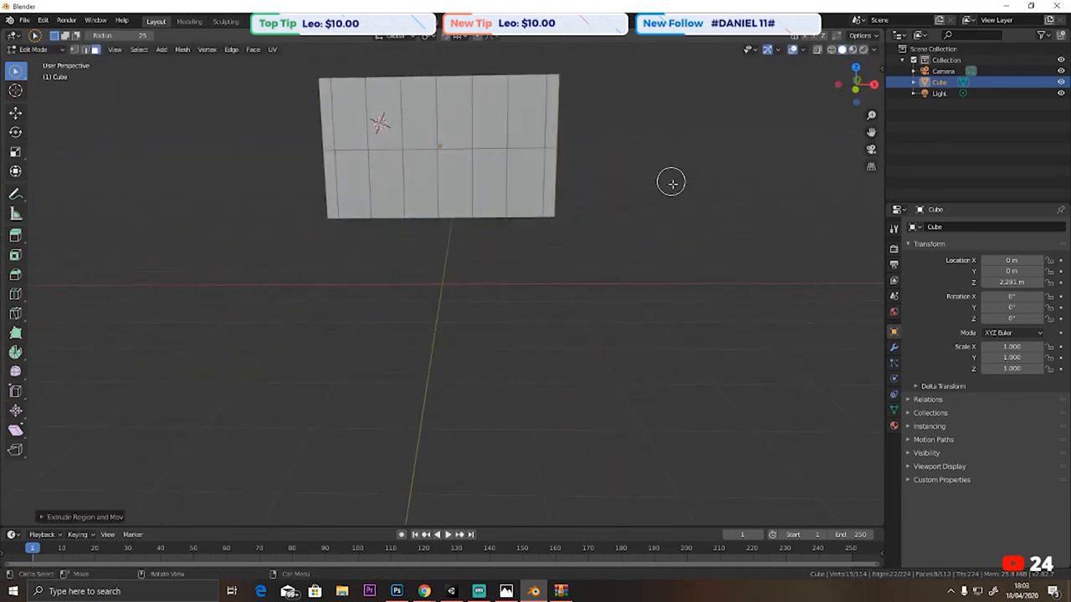
Scale the cube into a thin flat panel in Edit Mode.
{"action": "left_click_drag", "start_coordinate": [670, 182], "coordinate": [425, 286]}
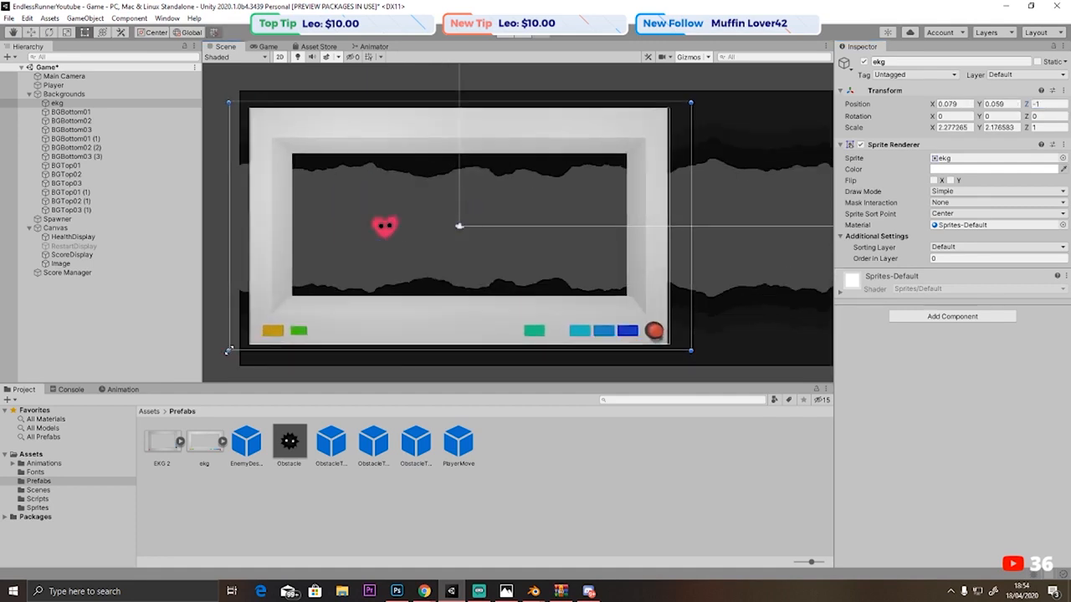
Inspect the monitor frame sprite's transform and play-test the Game view.
{"action": "left_click", "coordinate": [268, 46]}
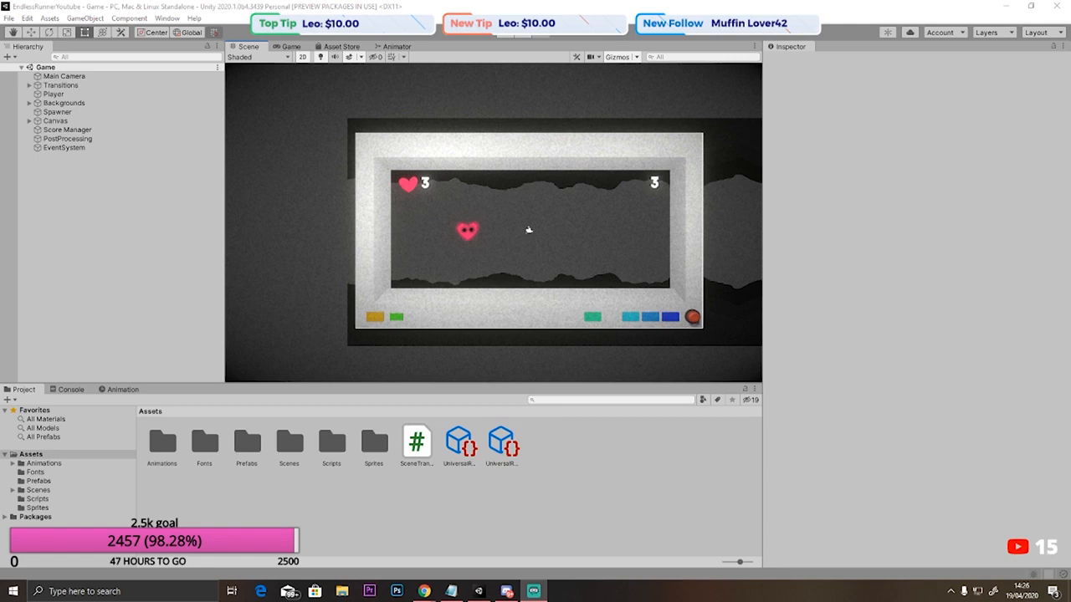
{"action": "left_click", "coordinate": [67, 137]}
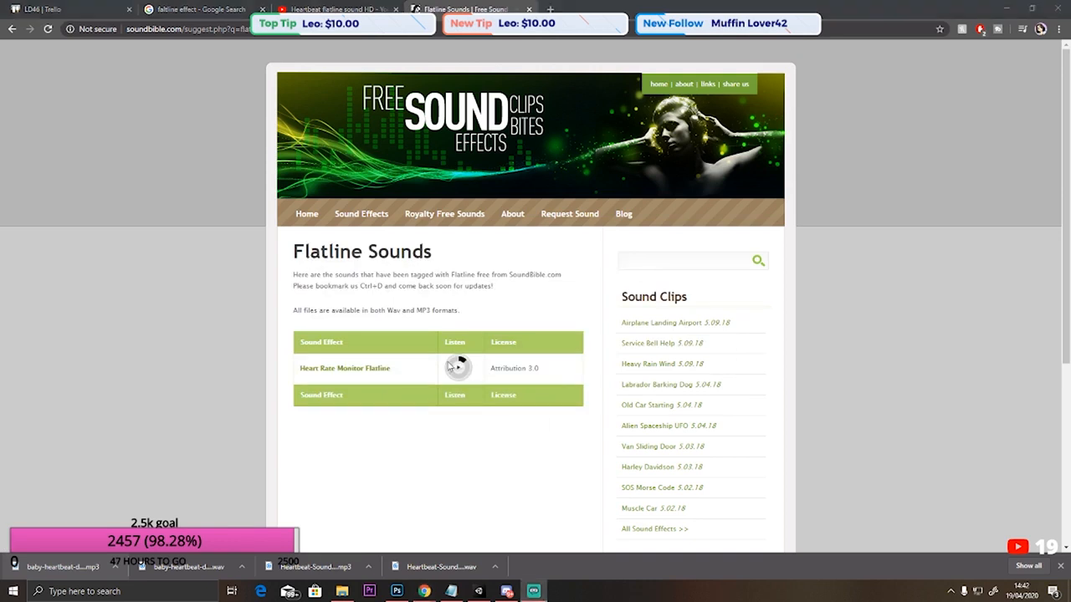
Play the Heart Rate Monitor Flatline preview on soundbible.com.
{"action": "left_click", "coordinate": [457, 368]}
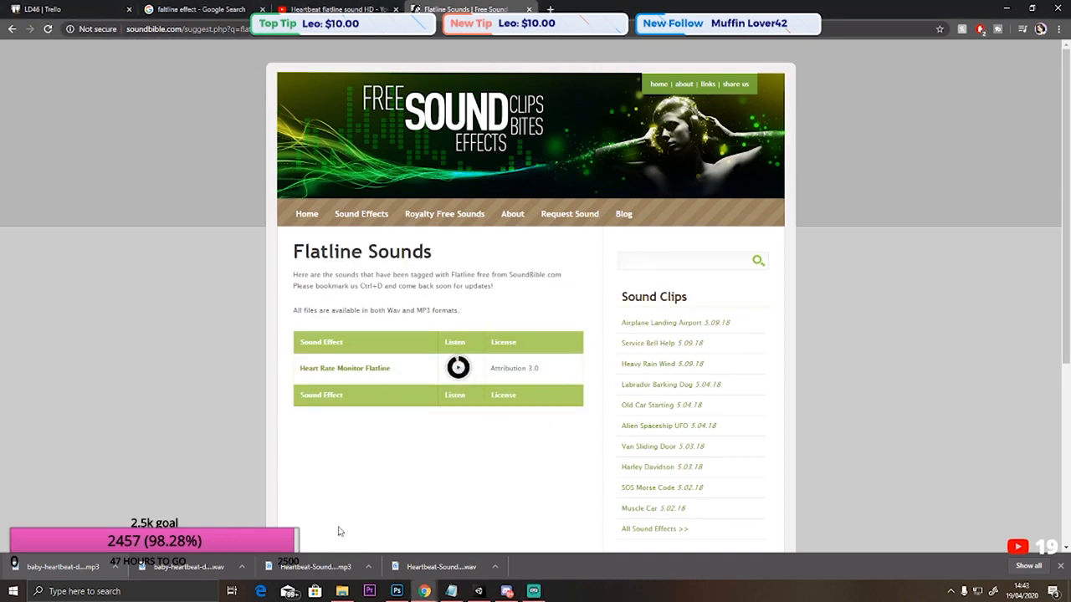
{"action": "left_click", "coordinate": [326, 10]}
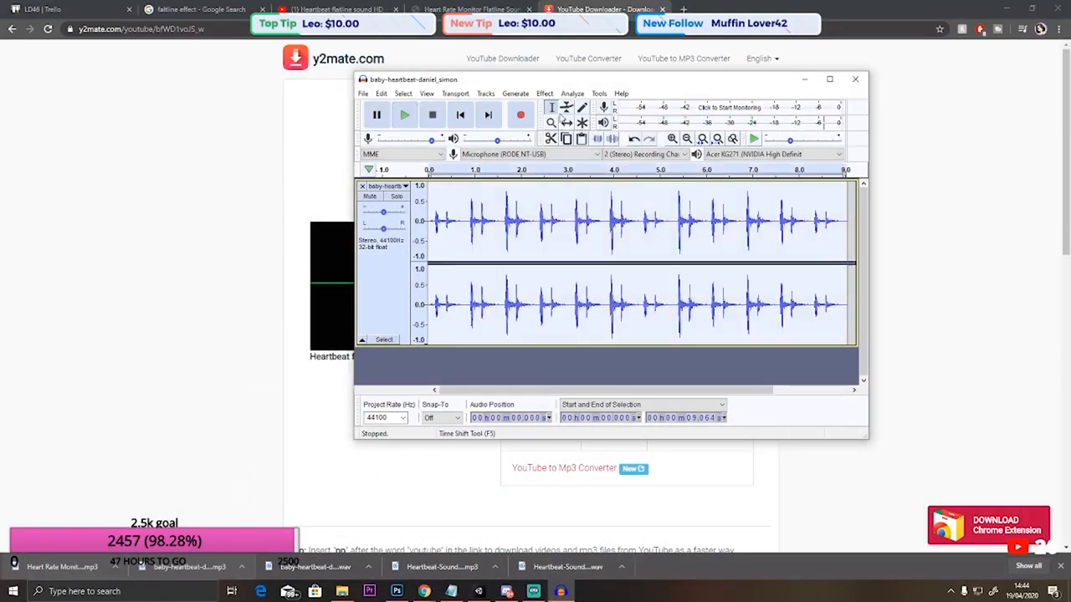
Play back the trimmed single-heartbeat clip to check it.
{"action": "left_click", "coordinate": [405, 114]}
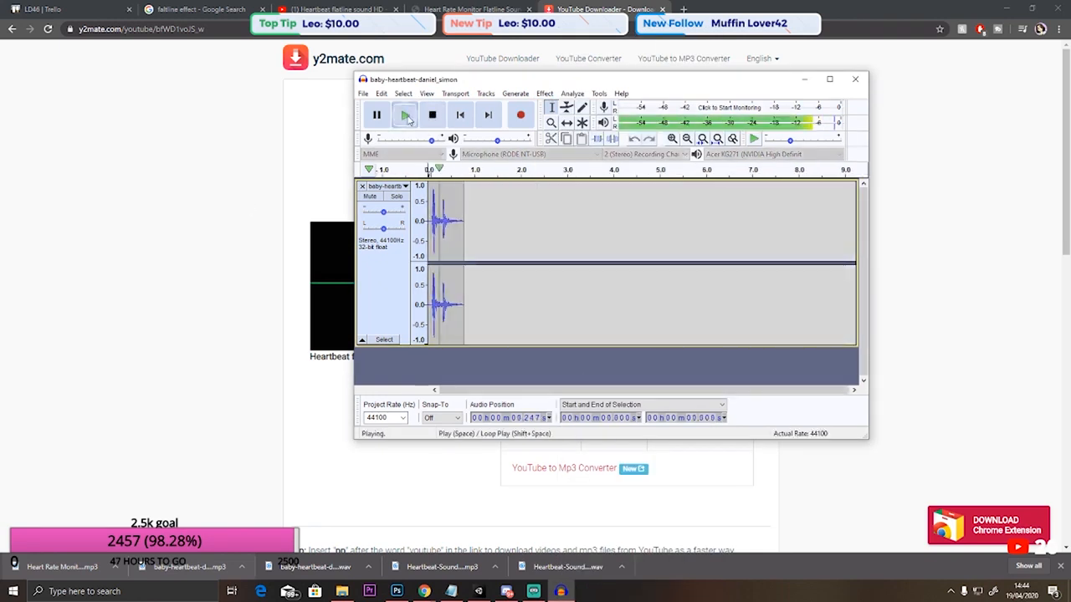
{"action": "left_click", "coordinate": [396, 591]}
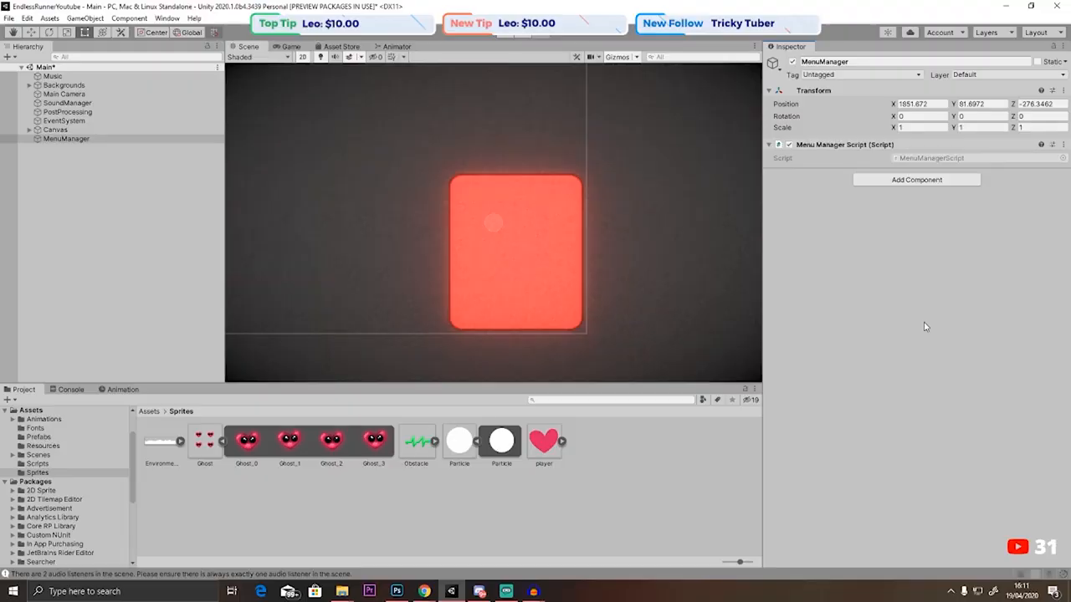
Attach MenuManagerScript to the empty MenuManager GameObject.
{"action": "left_click", "coordinate": [577, 591]}
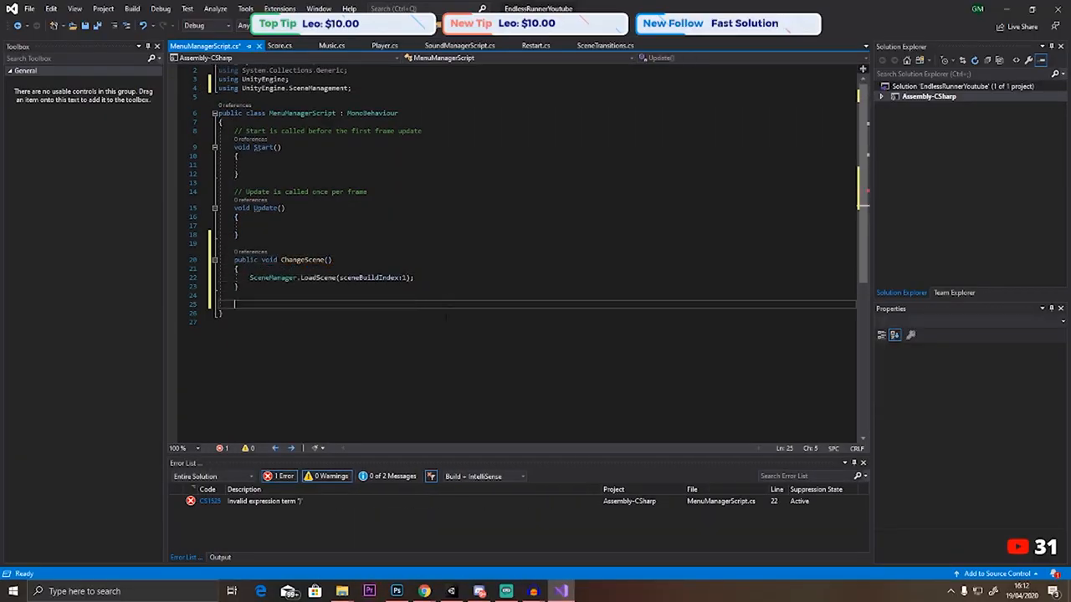
Add a public ChangeScene method calling SceneManager.LoadScene(1).
{"action": "left_click", "coordinate": [413, 589]}
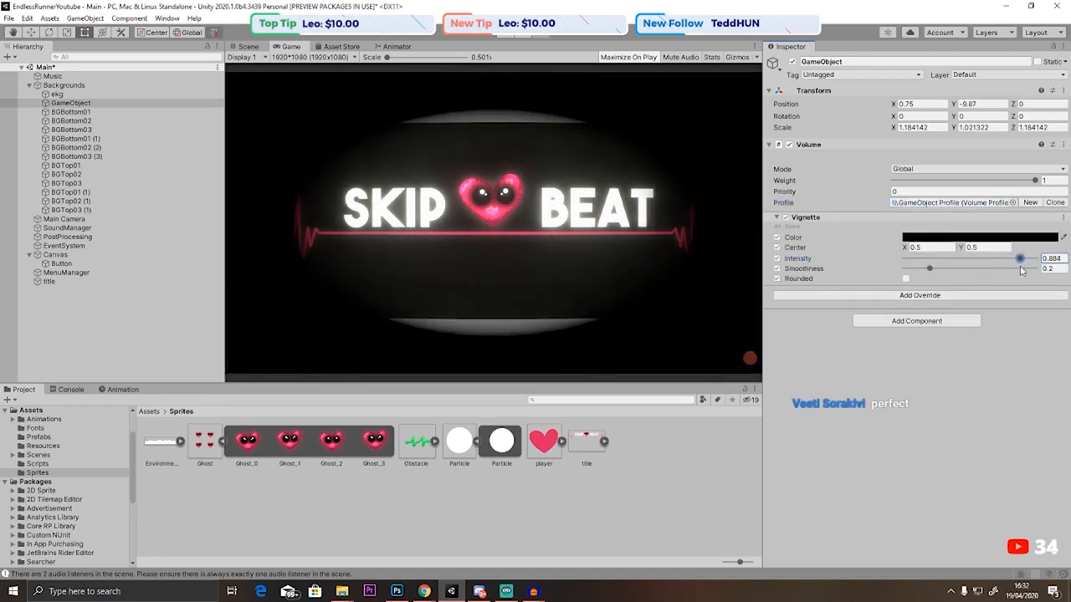
Enable the monitor background and tune the Vignette intensity around the title.
{"action": "left_click", "coordinate": [50, 93]}
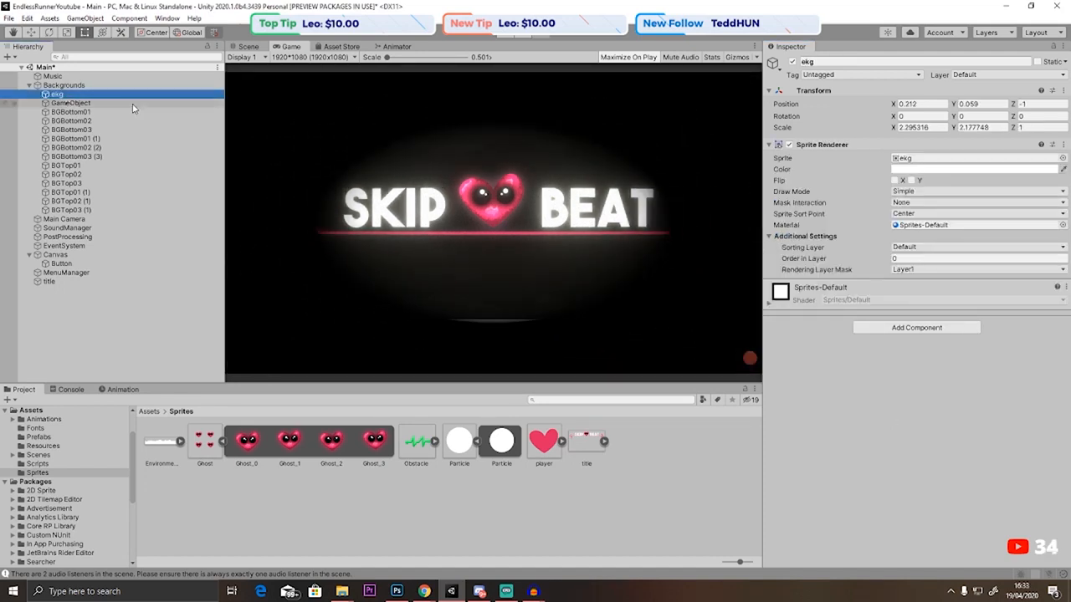
{"action": "left_click", "coordinate": [69, 104]}
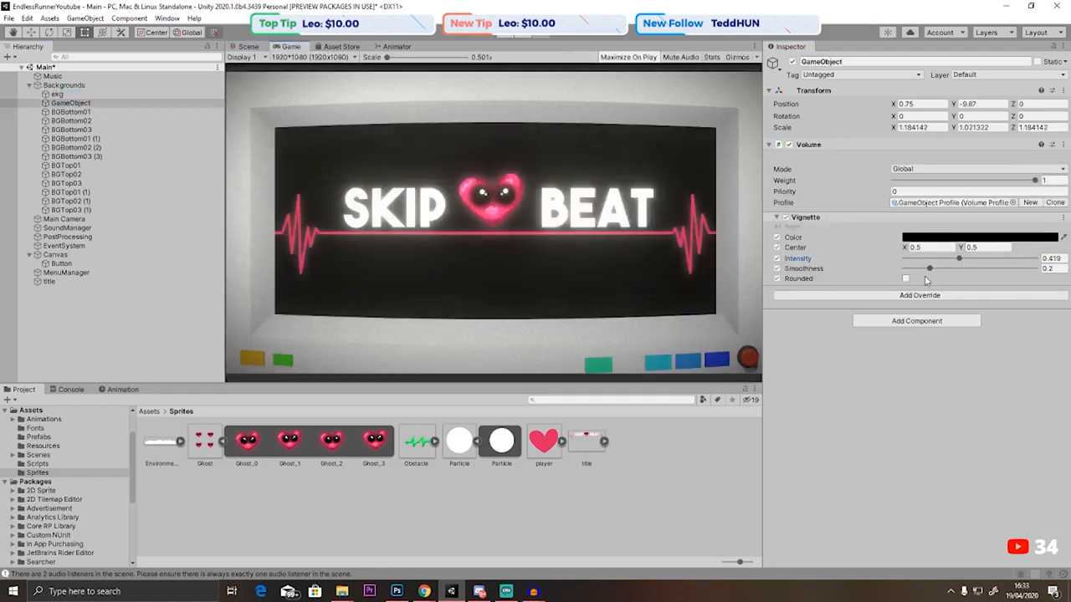
{"action": "left_click_drag", "start_coordinate": [957, 257], "coordinate": [930, 258]}
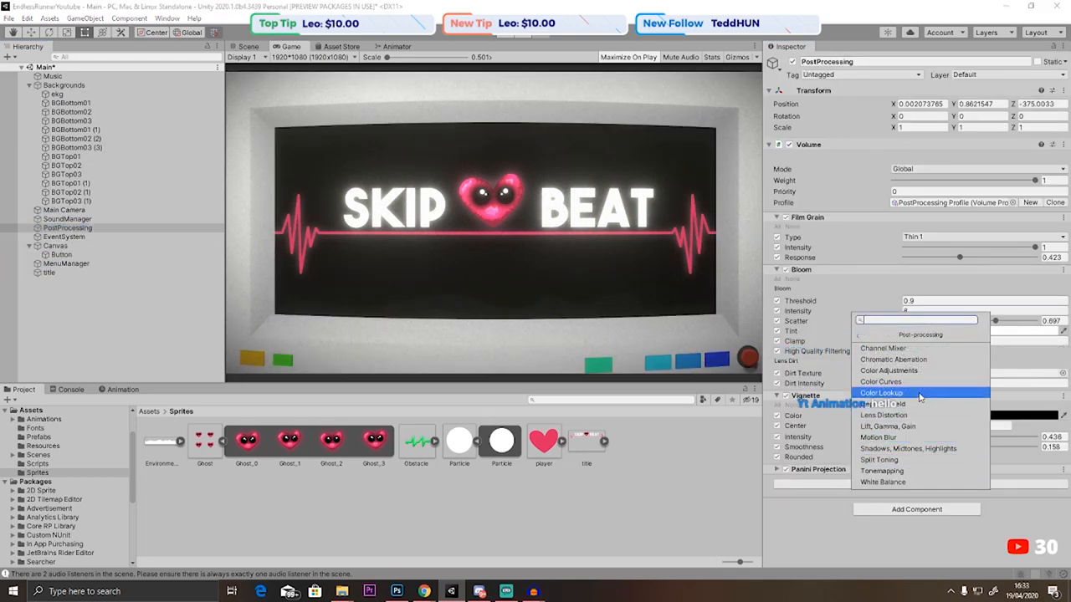
Add a Lens Distortion override and set its intensity sliders on the menu.
{"action": "left_click", "coordinate": [886, 415]}
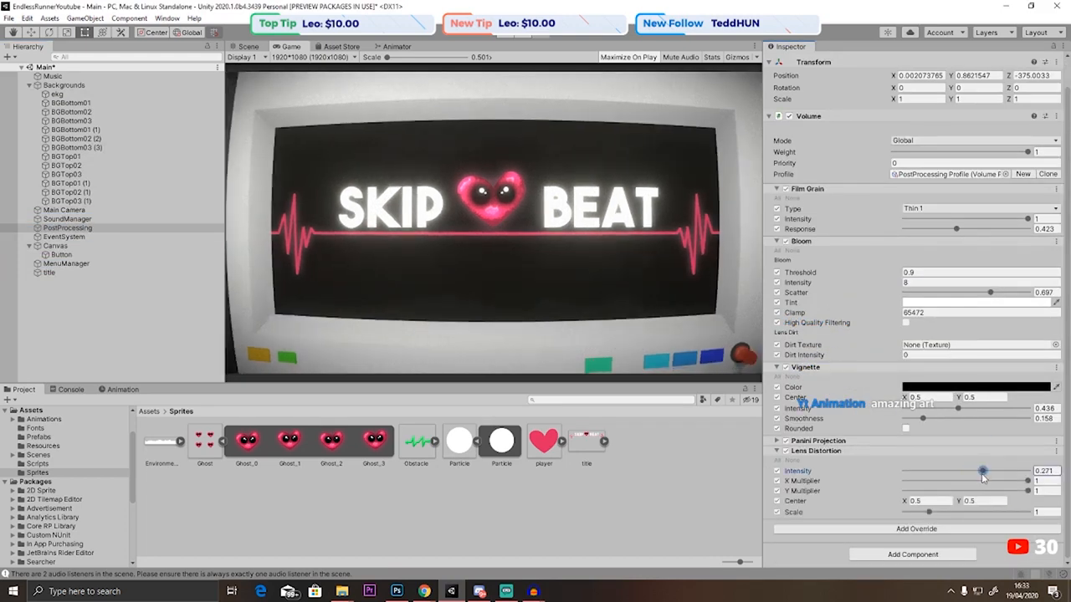
{"action": "left_click_drag", "start_coordinate": [983, 470], "coordinate": [1014, 470]}
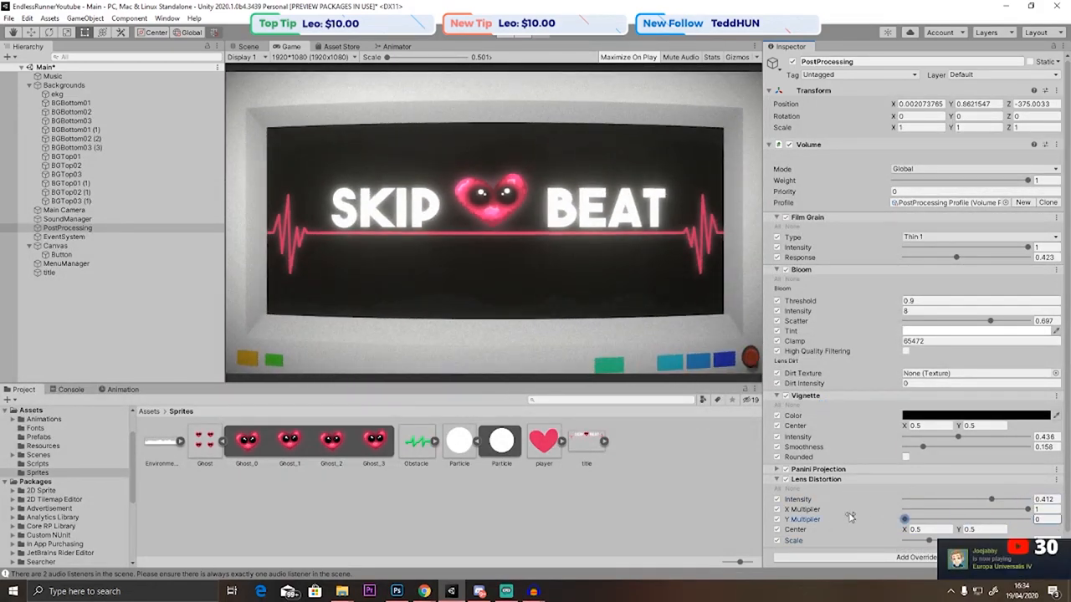
{"action": "left_click_drag", "start_coordinate": [903, 509], "coordinate": [1029, 509]}
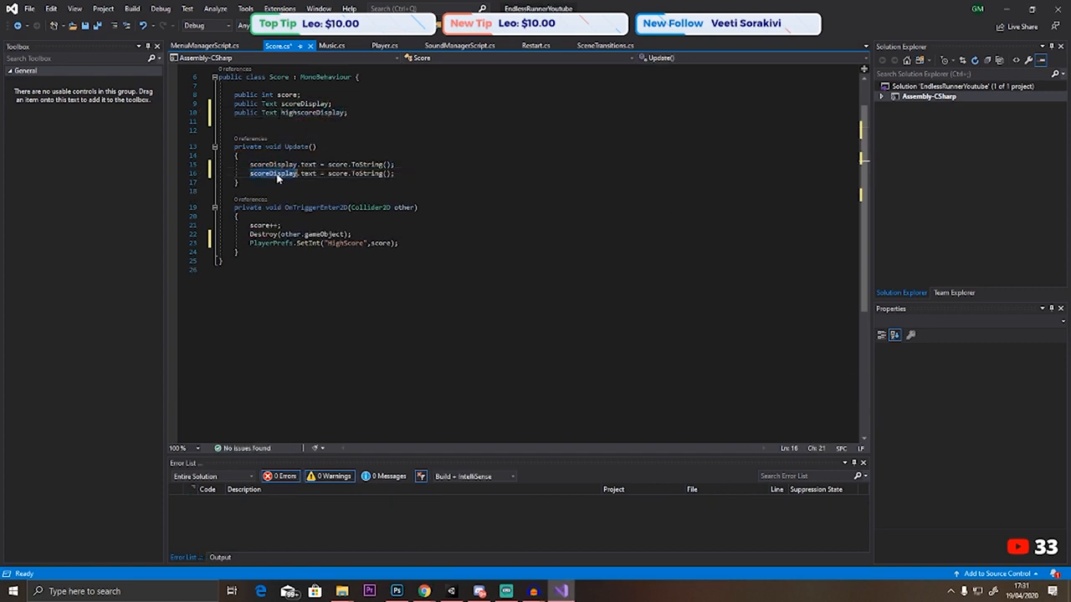
Write highscoreDisplay.text = PlayerPrefs.GetInt("HighScore").ToString(); in Update().
{"action": "type", "text": "highscoreDisplay.text = PlayerPrefs.GetInt(\"HighScore\").ToString"}
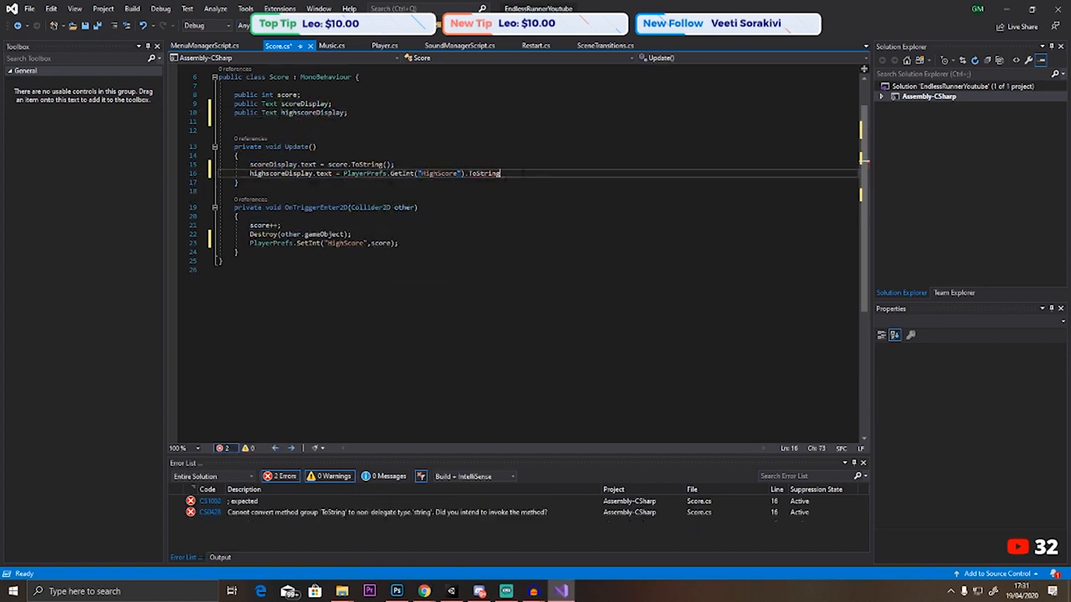
{"action": "type", "text": "();"}
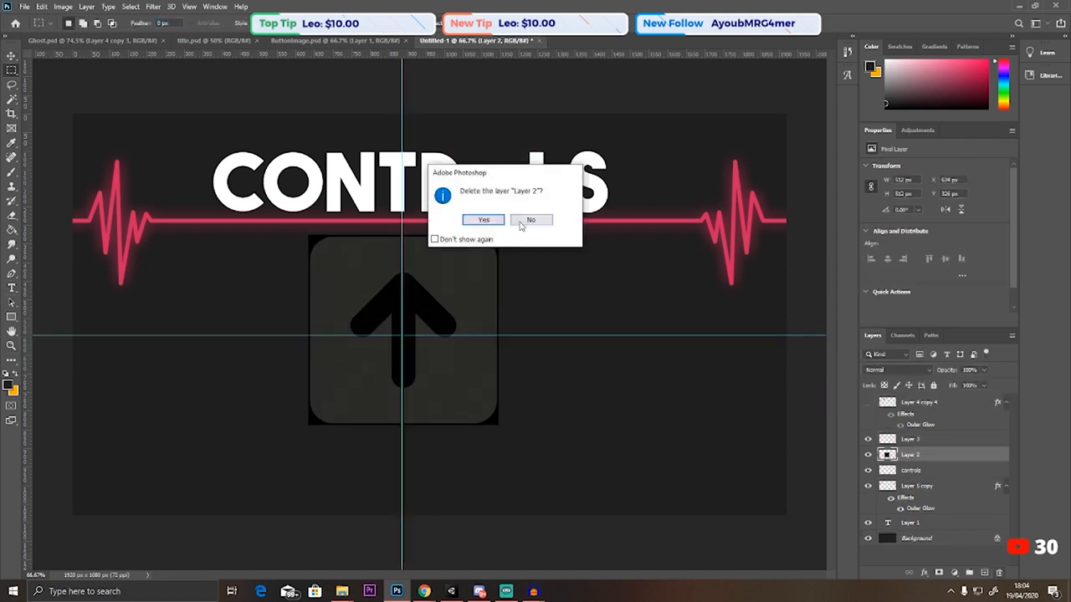
Confirm deleting Layer 2 from the controls screen artwork.
{"action": "left_click", "coordinate": [482, 219]}
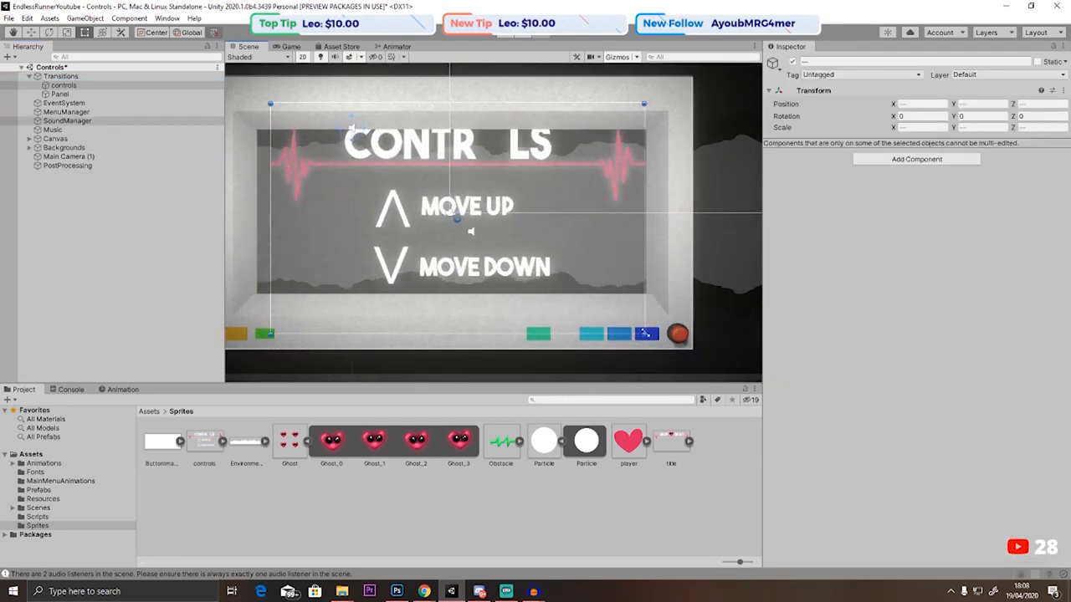
Select the Controls scene in the Project assets to begin setting up its canvas.
{"action": "left_click", "coordinate": [55, 157]}
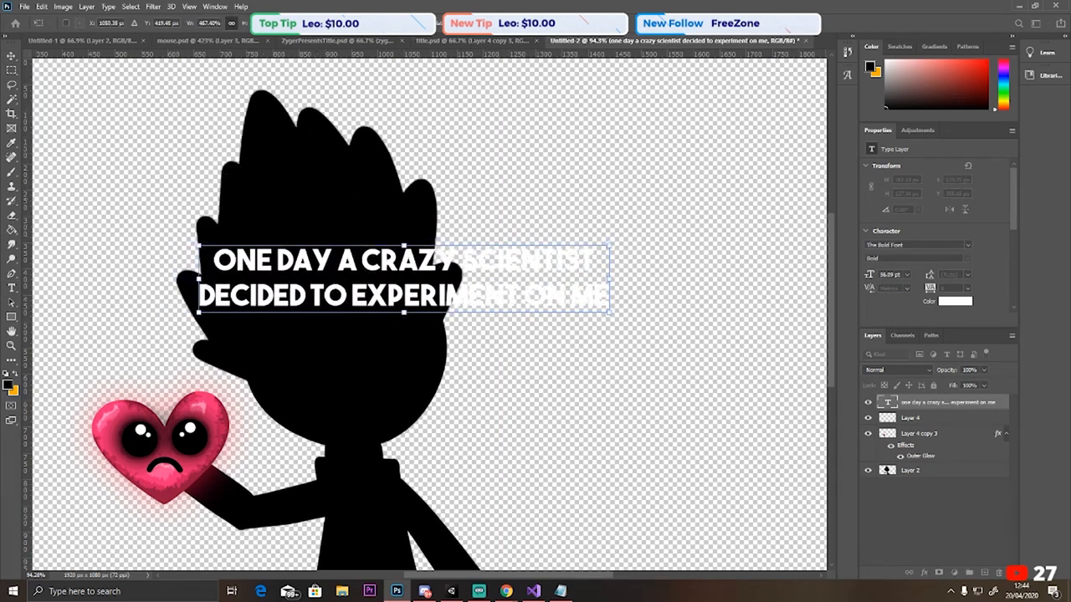
Place the 'One day a crazy scientist decided to experiment on me' caption over the silhouette image.
{"action": "left_click", "coordinate": [910, 418]}
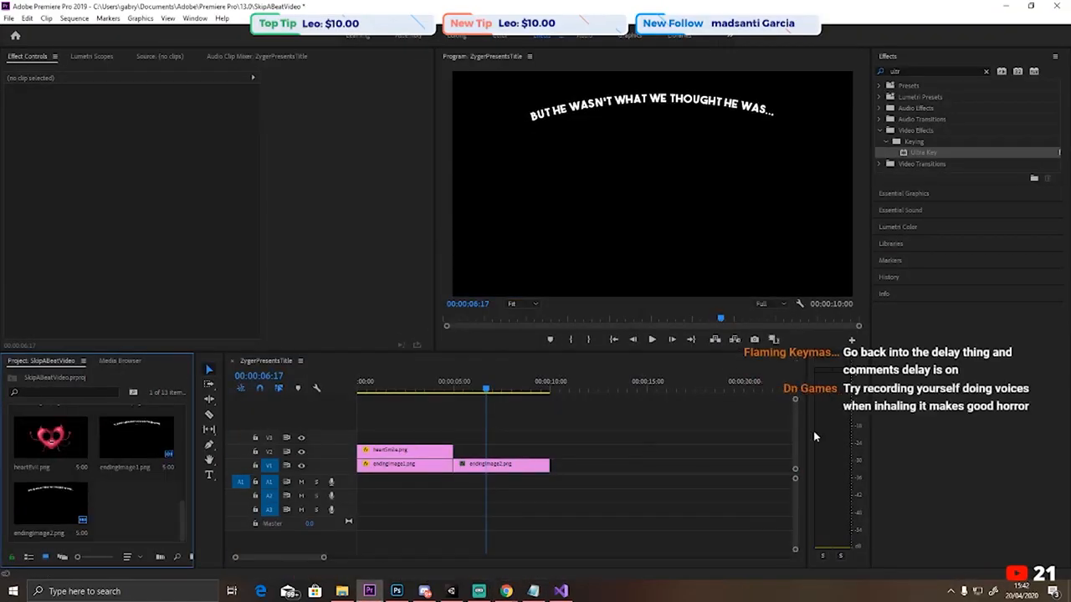
Layer the heart and scientist images with heartbeat audio on the timeline and preview the cutscene.
{"action": "left_click", "coordinate": [651, 340]}
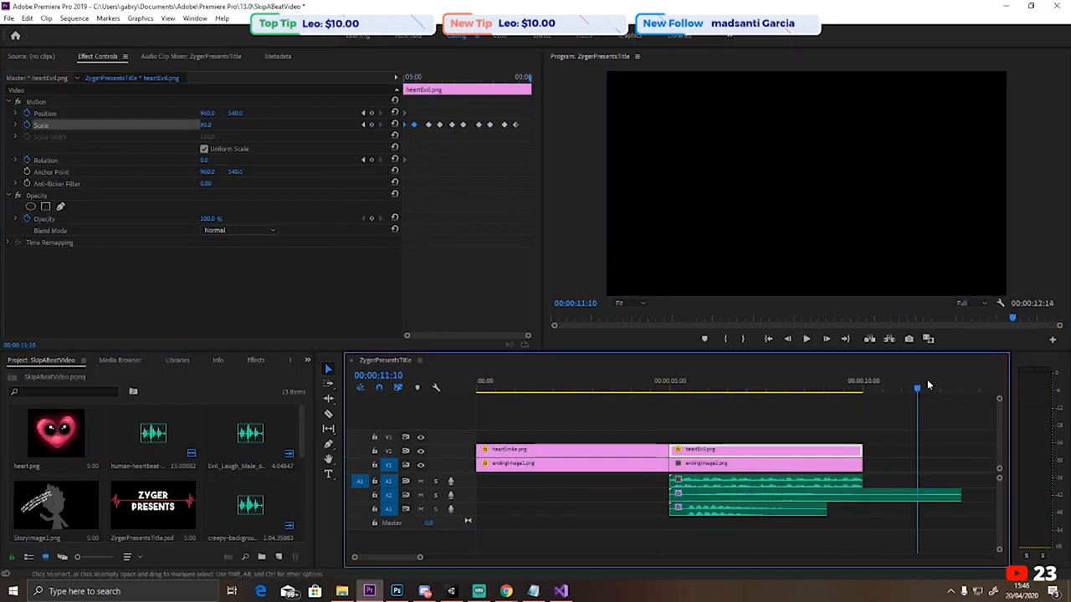
{"action": "left_click", "coordinate": [806, 338]}
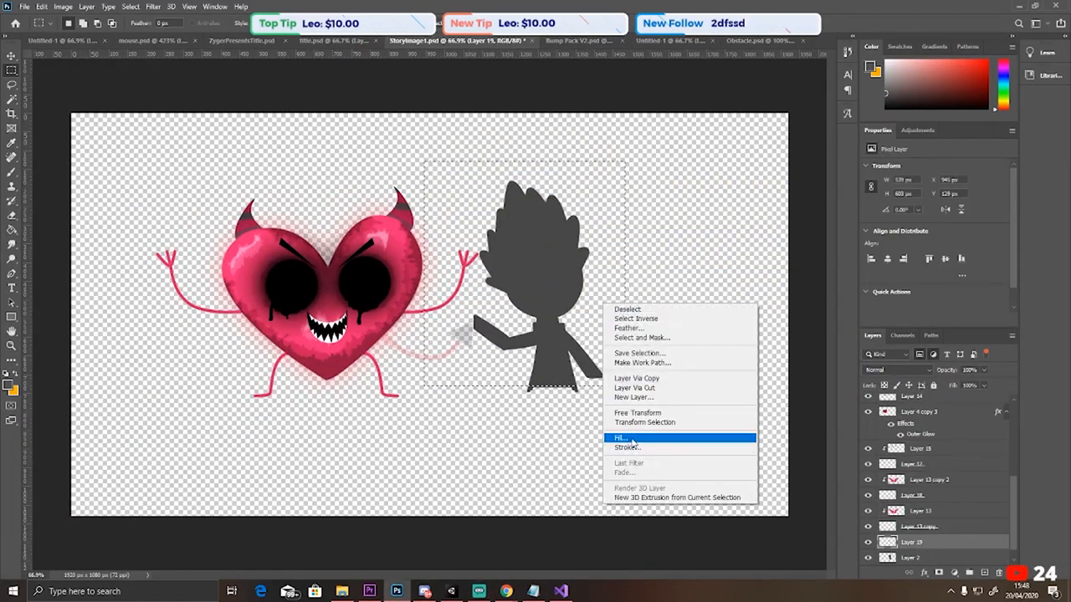
{"action": "left_click", "coordinate": [619, 439]}
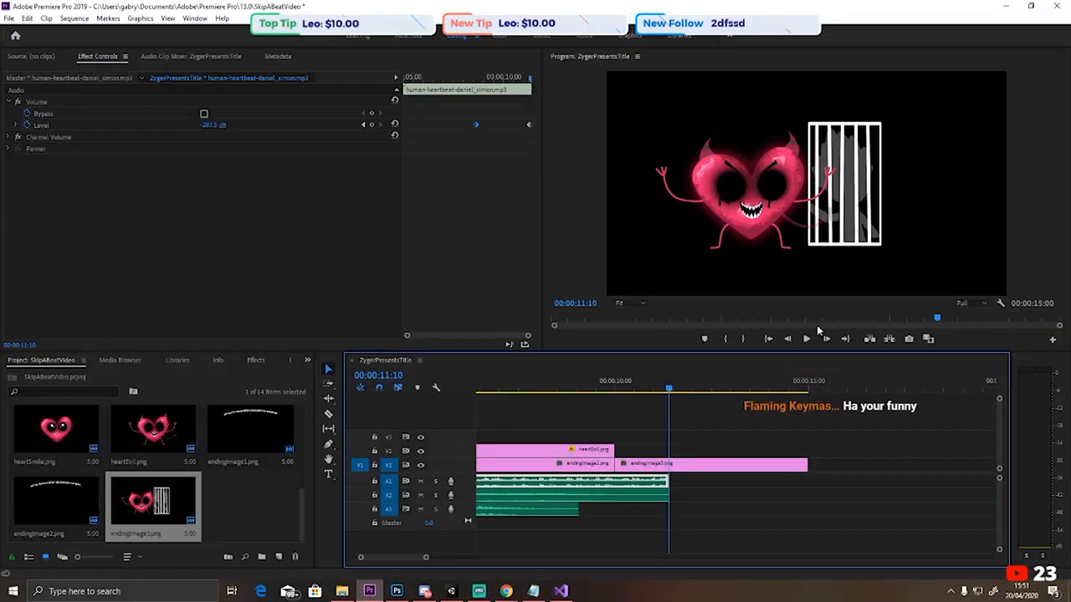
{"action": "left_click", "coordinate": [807, 337]}
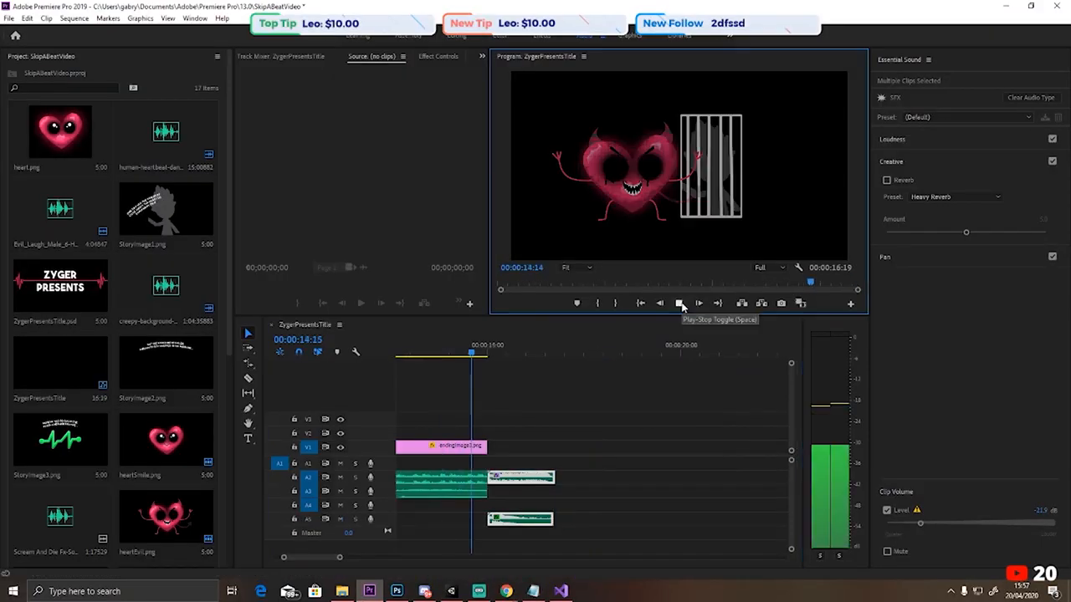
{"action": "left_click", "coordinate": [679, 304]}
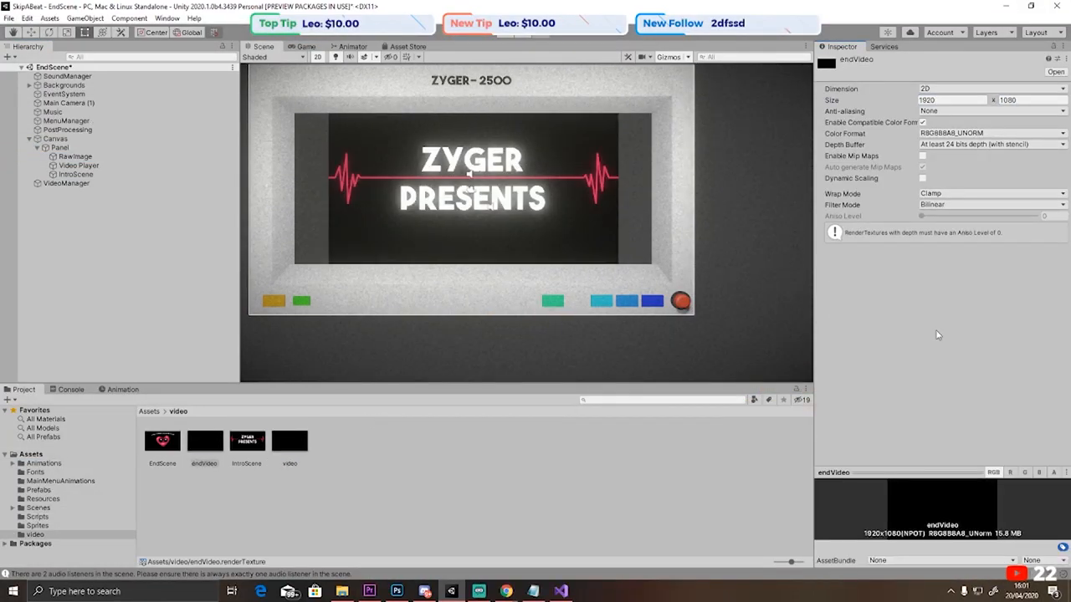
Load TitleScene and assign the intro video render texture to the canvas RawImage.
{"action": "double_click", "coordinate": [543, 445]}
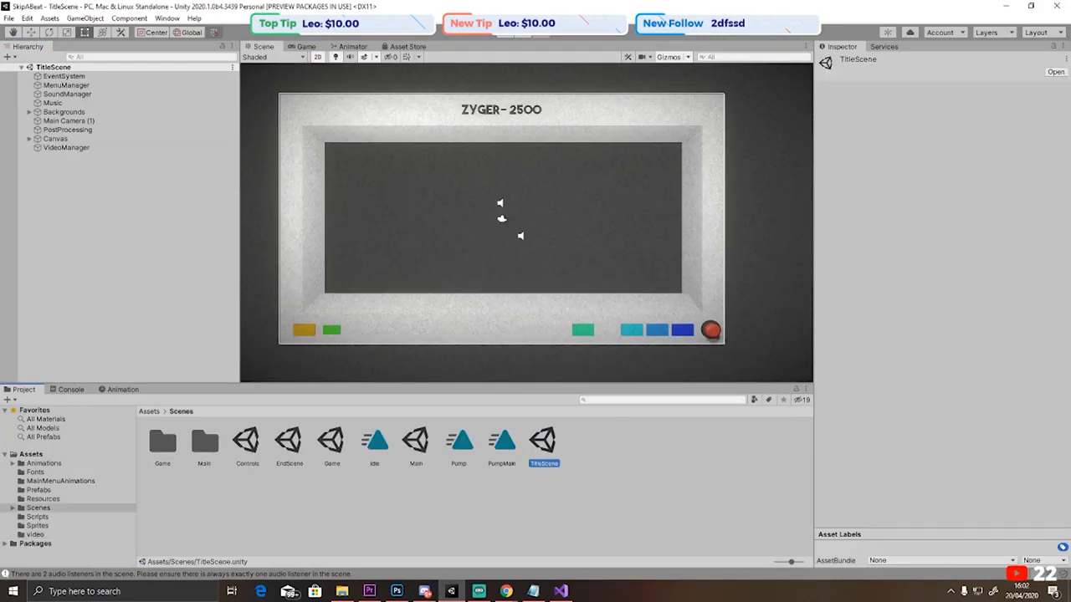
{"action": "left_click", "coordinate": [504, 592]}
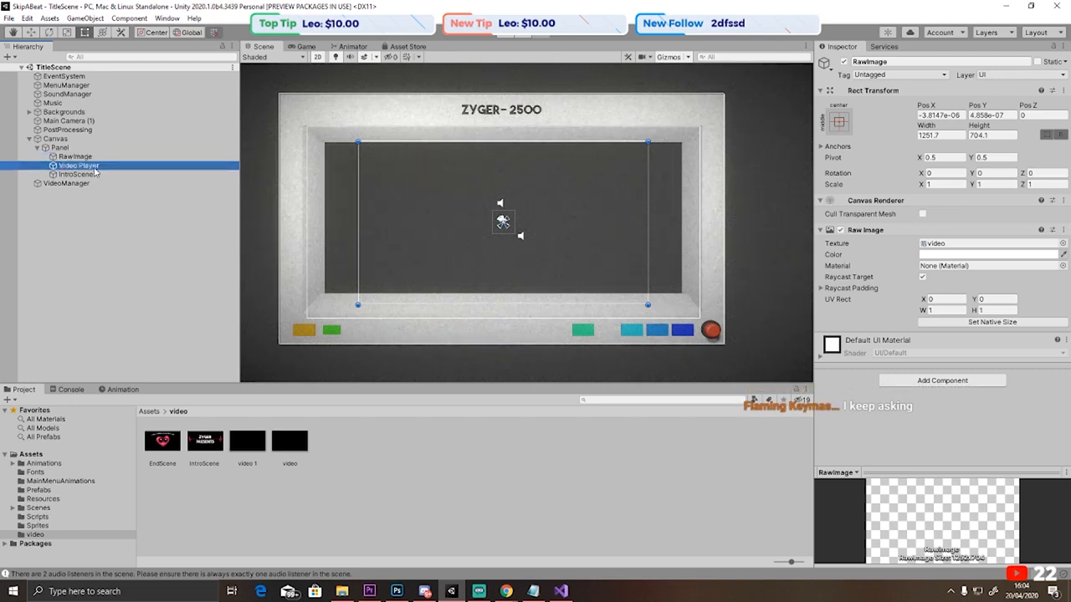
{"action": "left_click", "coordinate": [77, 166]}
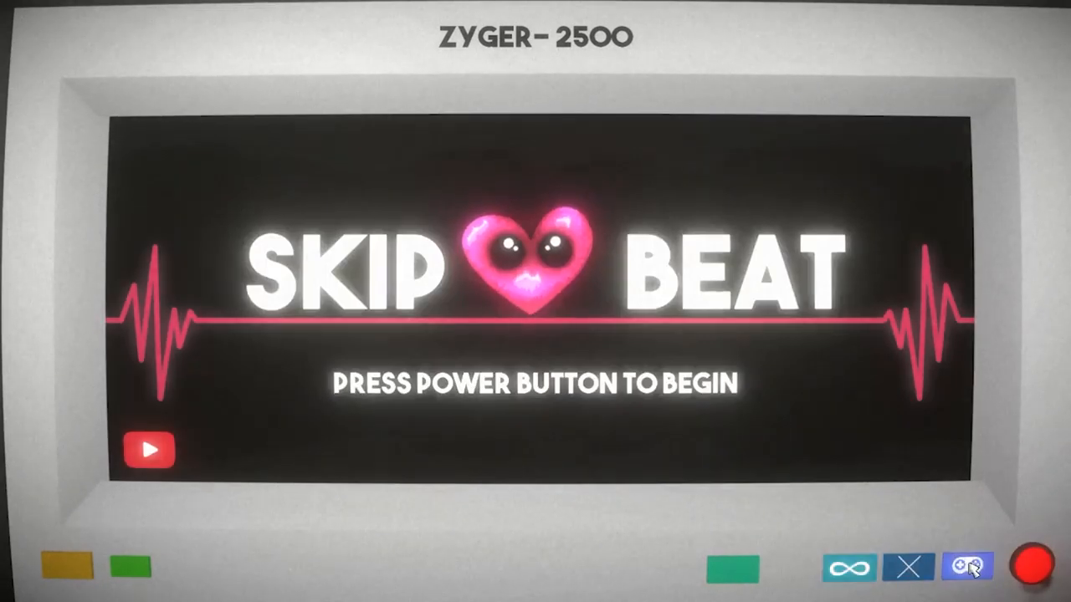
Hit the blue controller button on the title monitor to load the CONTROLS screen.
{"action": "left_click", "coordinate": [967, 569]}
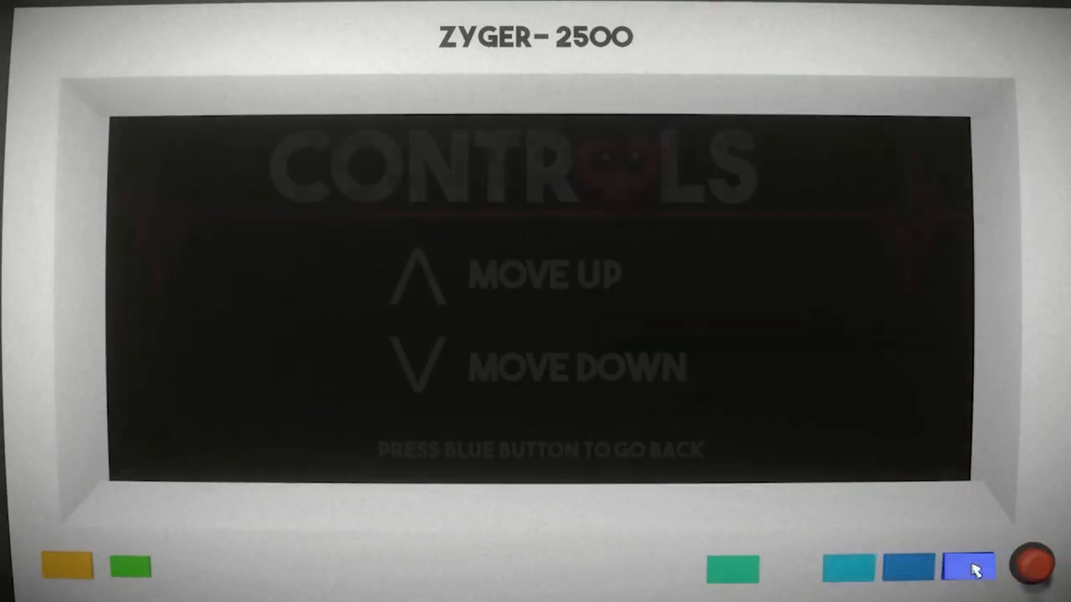